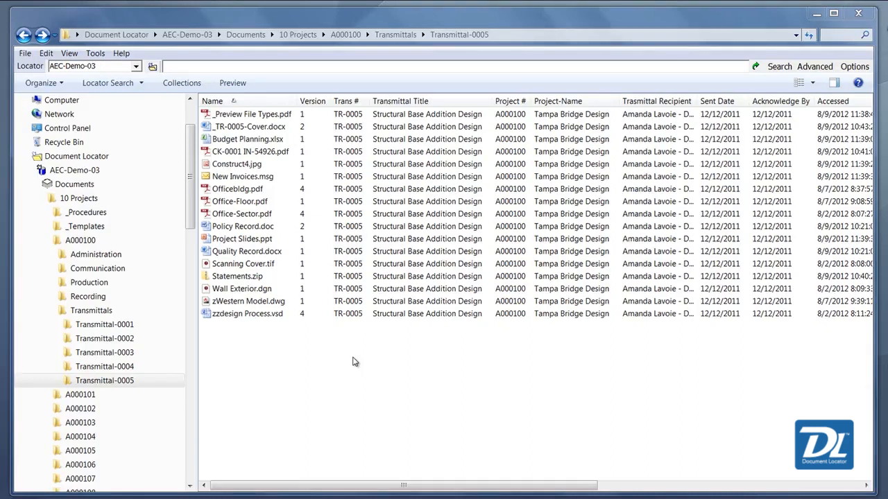
{"action": "mouse_move", "coordinate": [340, 340]}
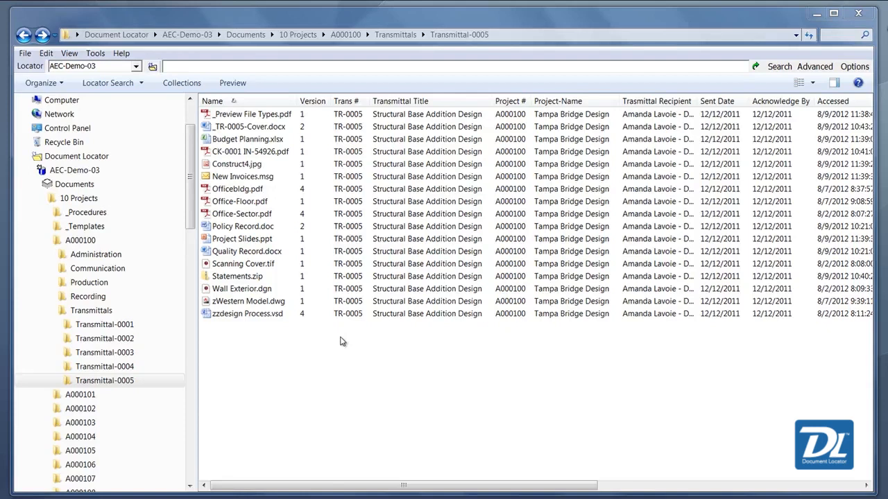
Open the Preview pane and show _Preview File Types.pdf, page 1 of 2
{"action": "right_click", "coordinate": [340, 340]}
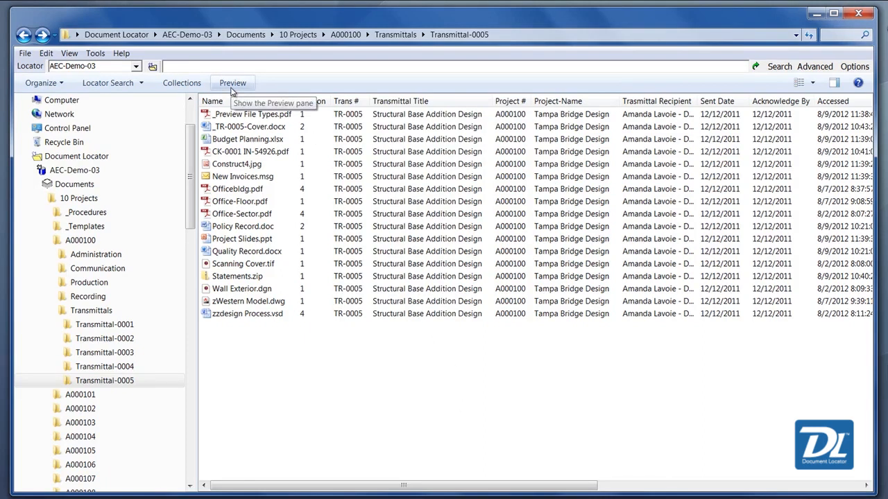
{"action": "left_click", "coordinate": [232, 83]}
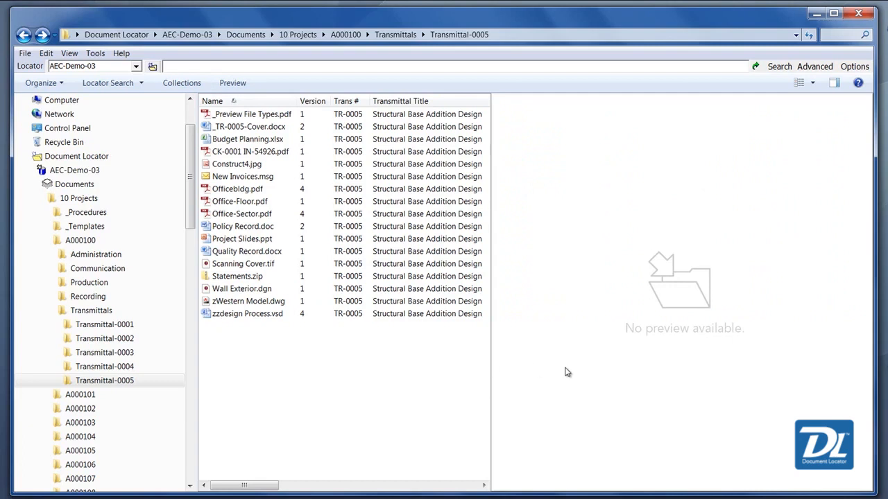
{"action": "mouse_move", "coordinate": [566, 371]}
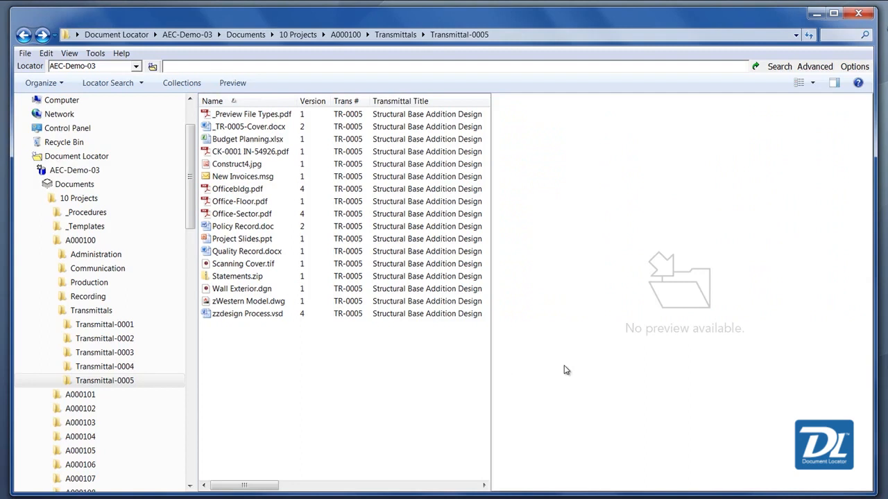
{"action": "mouse_move", "coordinate": [658, 237]}
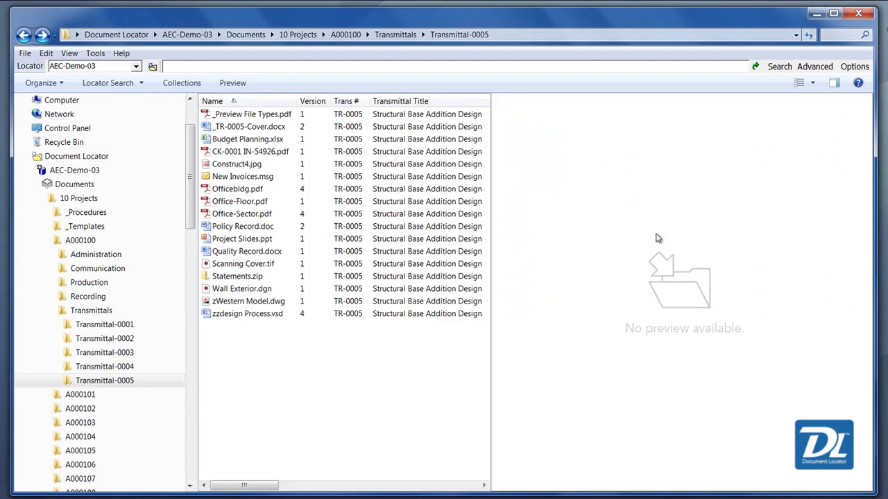
{"action": "left_click", "coordinate": [252, 113]}
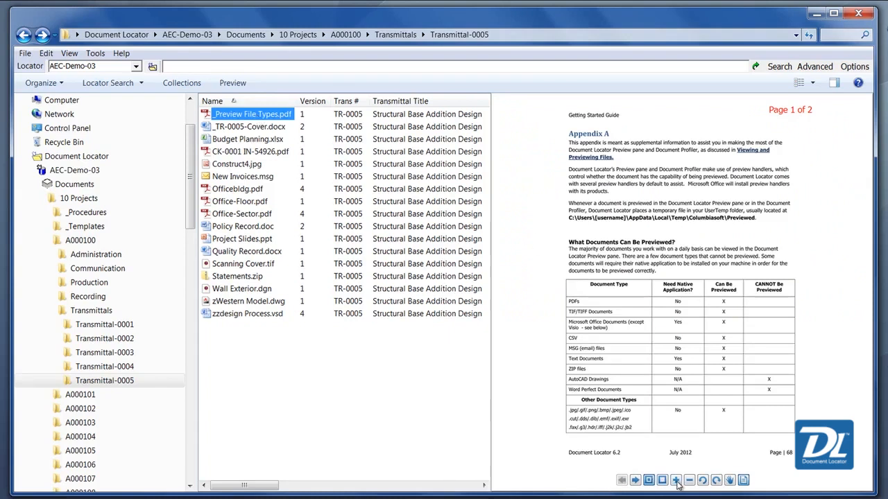
Zoom into the PDF, view page 2, open it, then preview Budget Planning.xlsx
{"action": "left_click", "coordinate": [676, 480]}
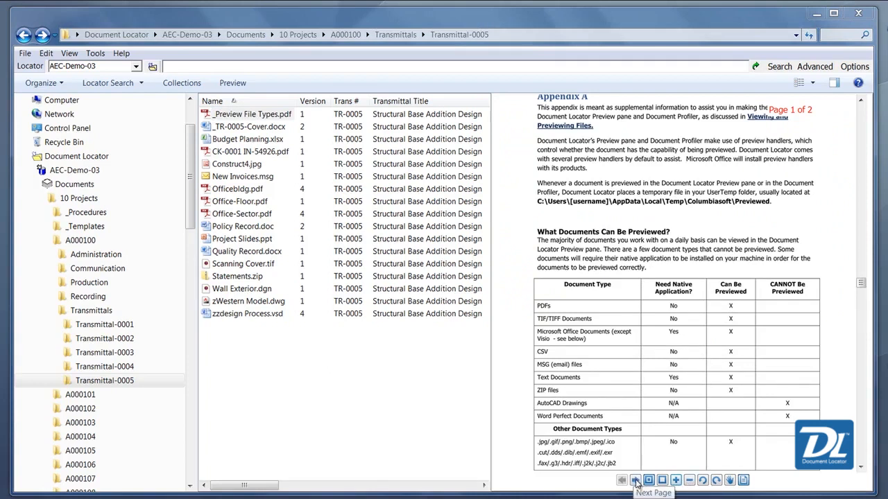
{"action": "left_click", "coordinate": [635, 479]}
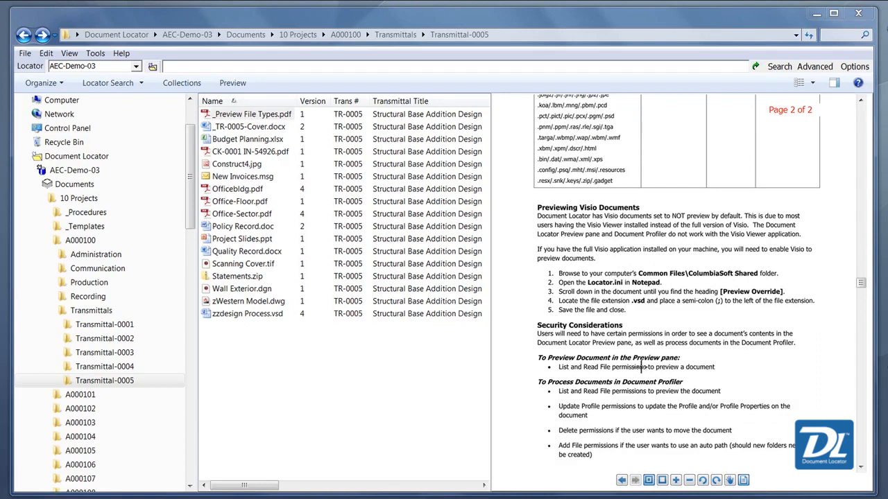
{"action": "mouse_move", "coordinate": [646, 361]}
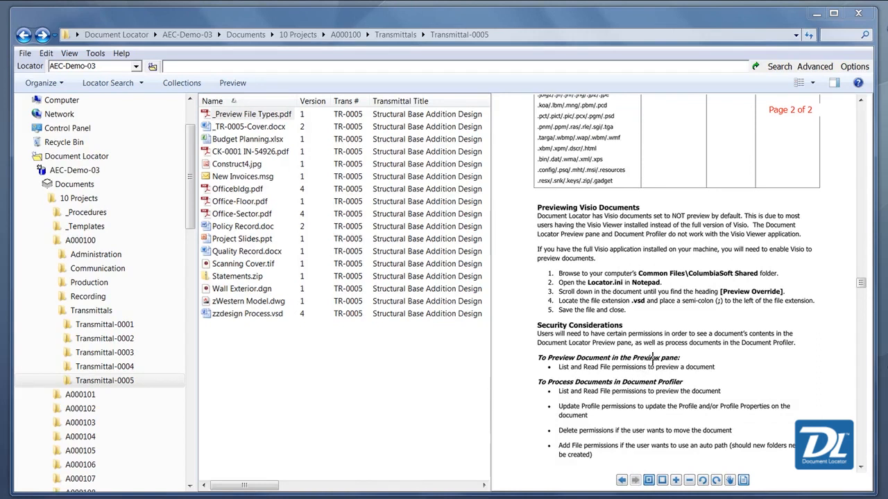
{"action": "left_click", "coordinate": [213, 101]}
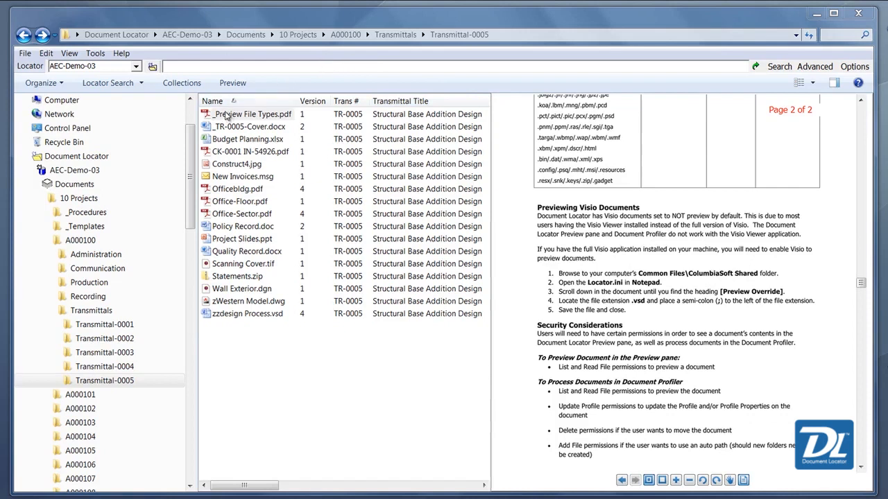
{"action": "double_click", "coordinate": [253, 114]}
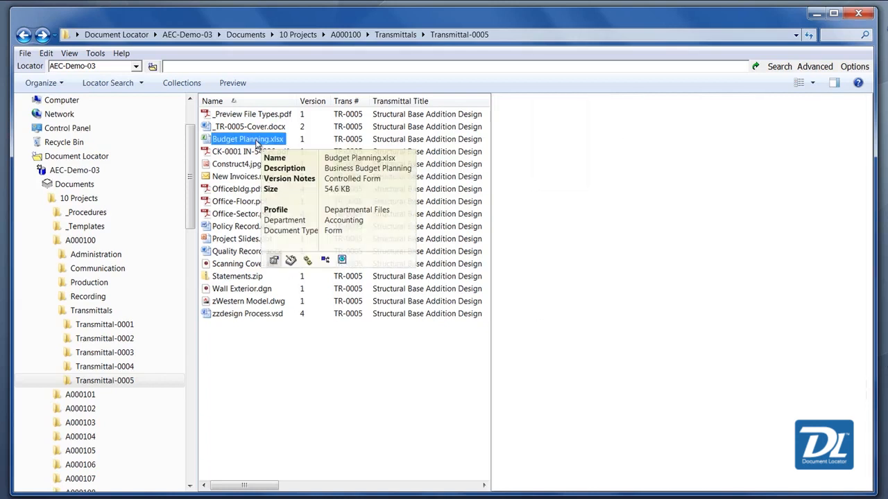
{"action": "left_click", "coordinate": [247, 139]}
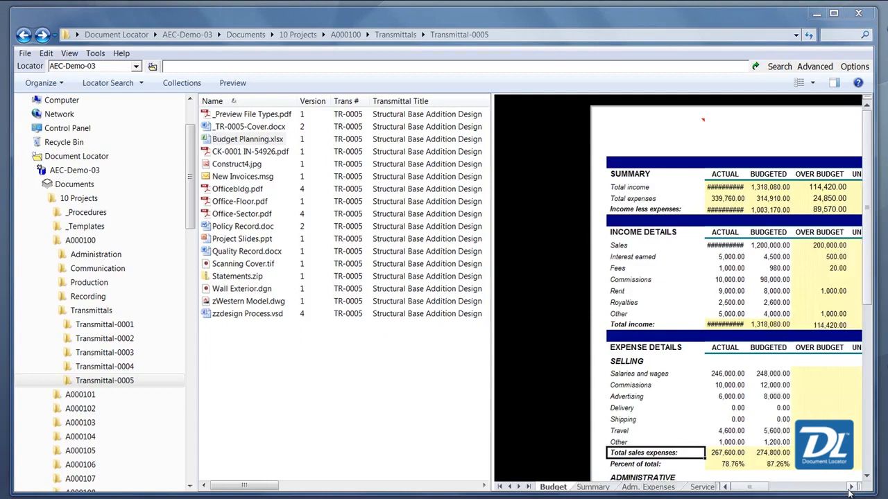
Preview the Summary chart sheet, Construct4.jpg, New Invoices.msg, then select Quality Record
{"action": "left_click", "coordinate": [593, 487]}
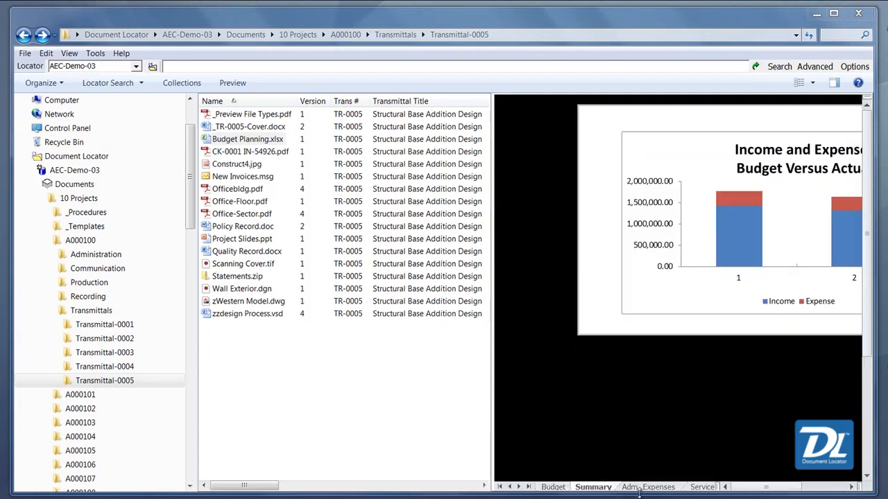
{"action": "mouse_move", "coordinate": [454, 471]}
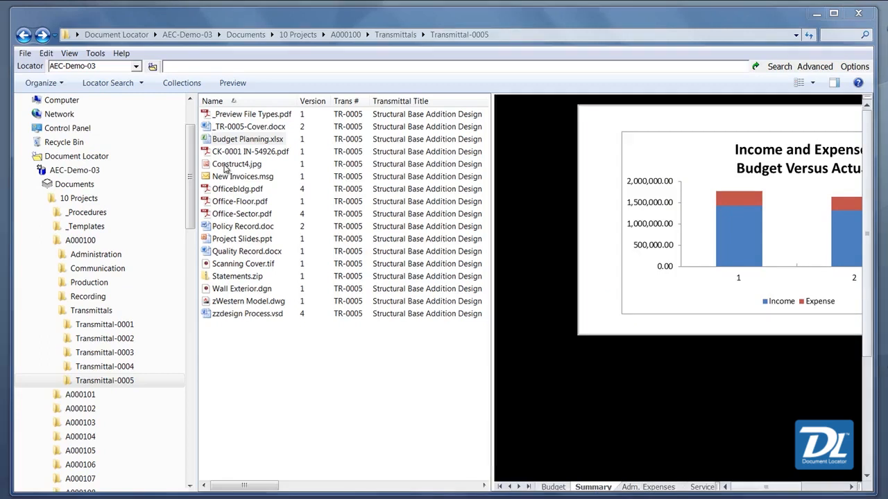
{"action": "left_click", "coordinate": [236, 164]}
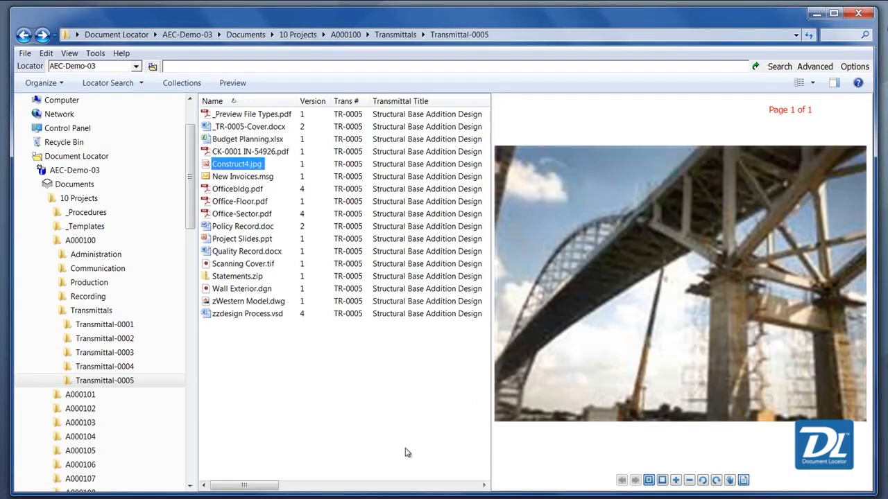
{"action": "left_click", "coordinate": [242, 176]}
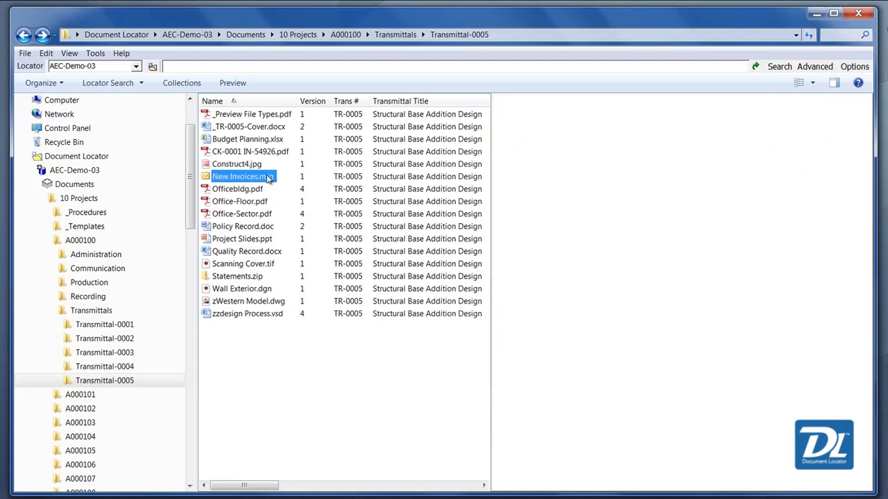
{"action": "left_click", "coordinate": [242, 177]}
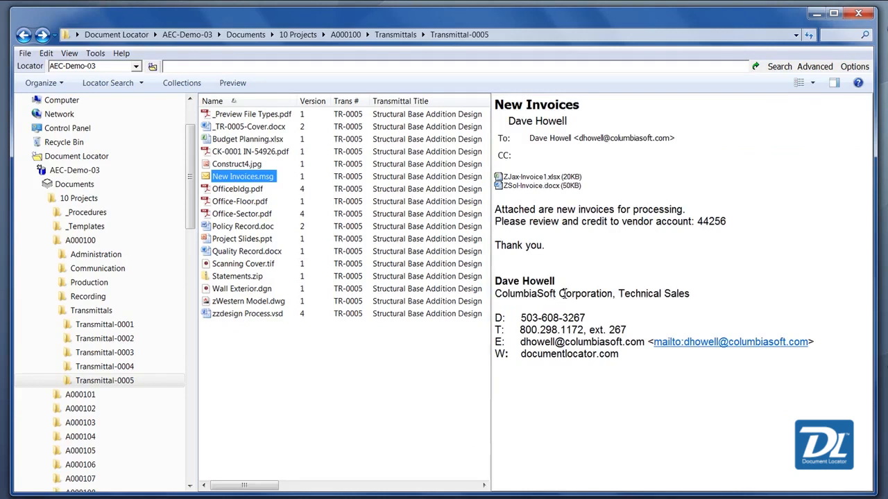
{"action": "left_click", "coordinate": [247, 251]}
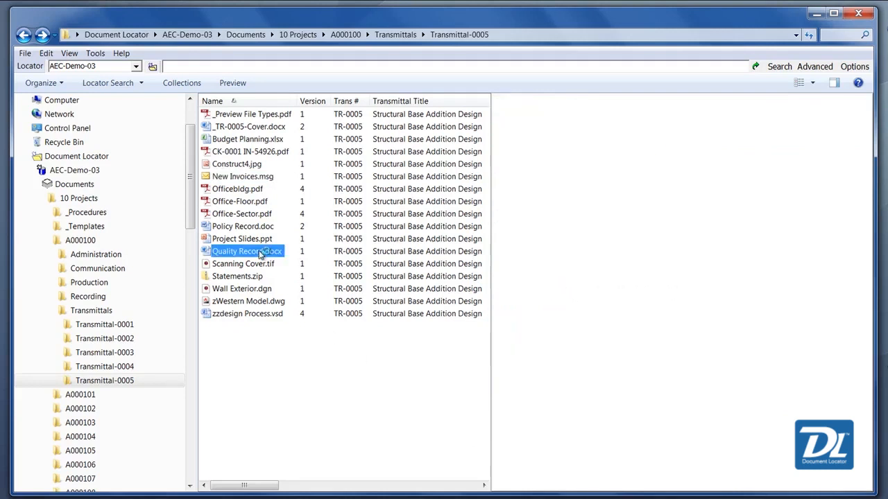
Preview Quality Record.docx, then Statements.zip's purchase order, receiving voucher and statement
{"action": "left_click", "coordinate": [247, 251]}
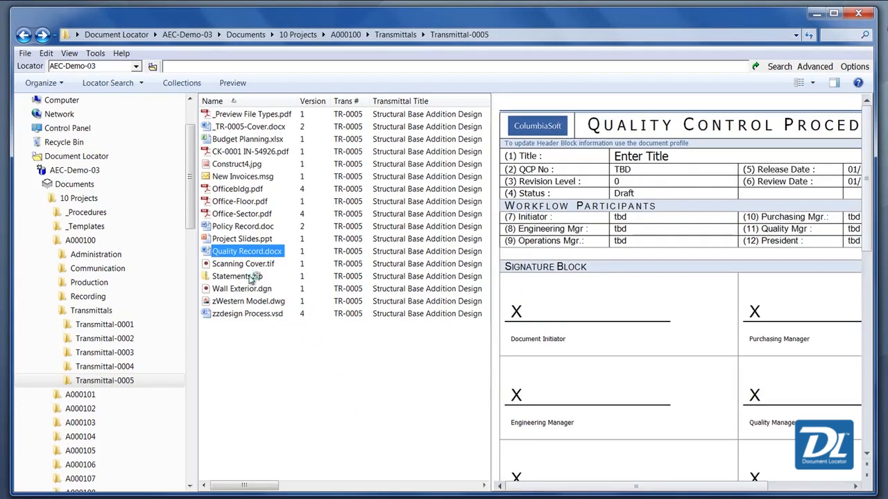
{"action": "left_click", "coordinate": [237, 276]}
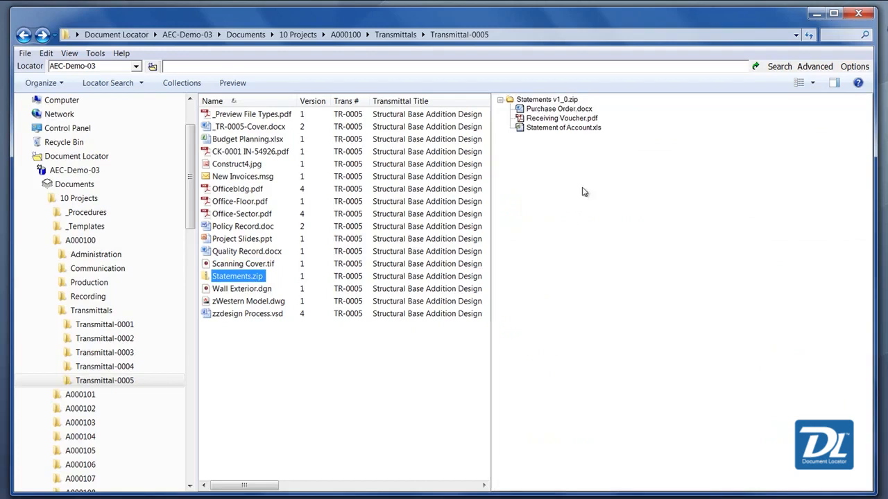
{"action": "mouse_move", "coordinate": [587, 153]}
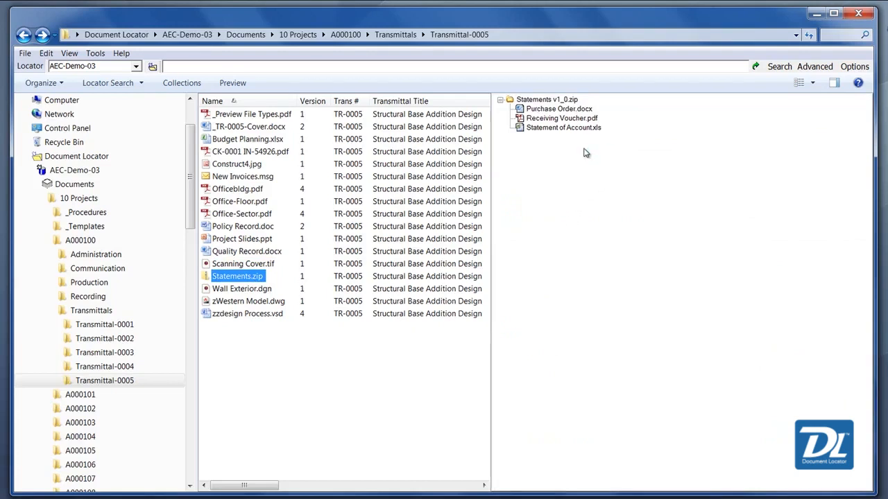
{"action": "mouse_move", "coordinate": [582, 196]}
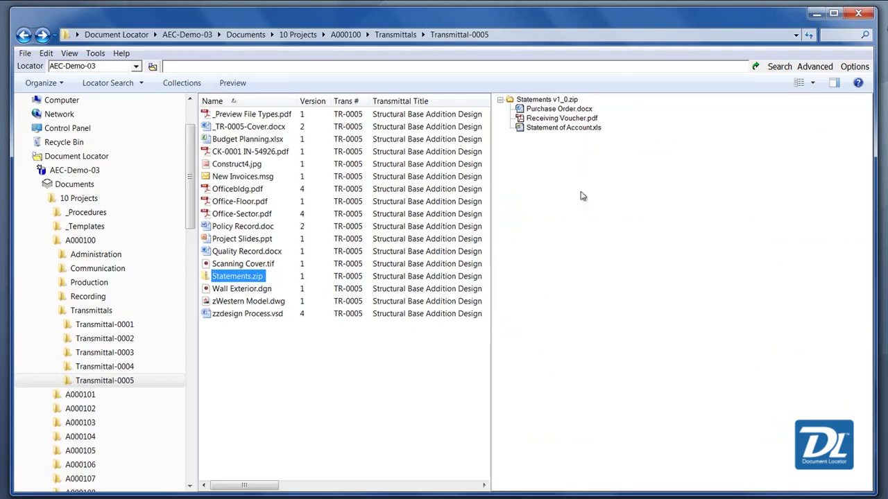
{"action": "mouse_move", "coordinate": [436, 409]}
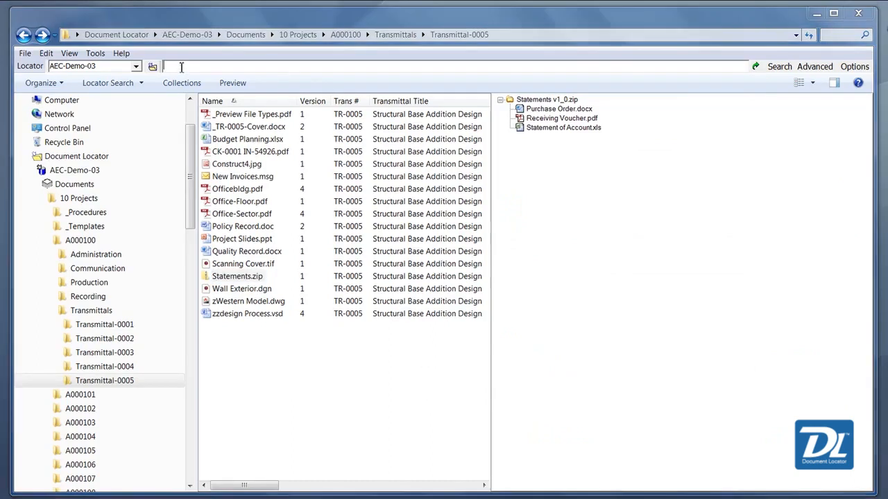
Search 'project 100 plans' and preview the first Structure-bldg.xls among nine results
{"action": "type", "text": "project 100 plans"}
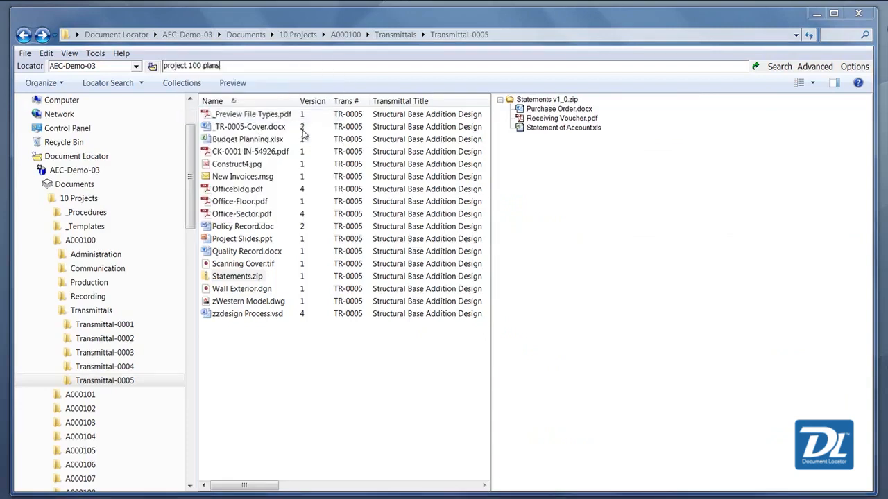
{"action": "left_click", "coordinate": [779, 66]}
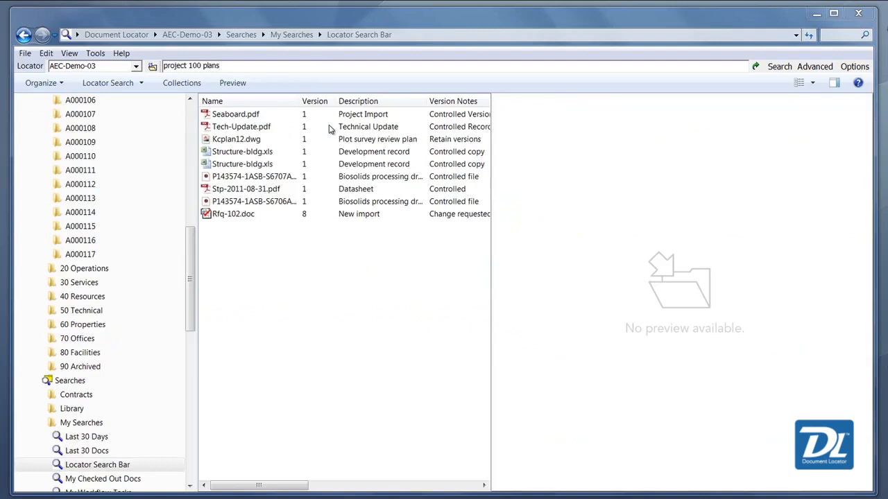
{"action": "mouse_move", "coordinate": [647, 349]}
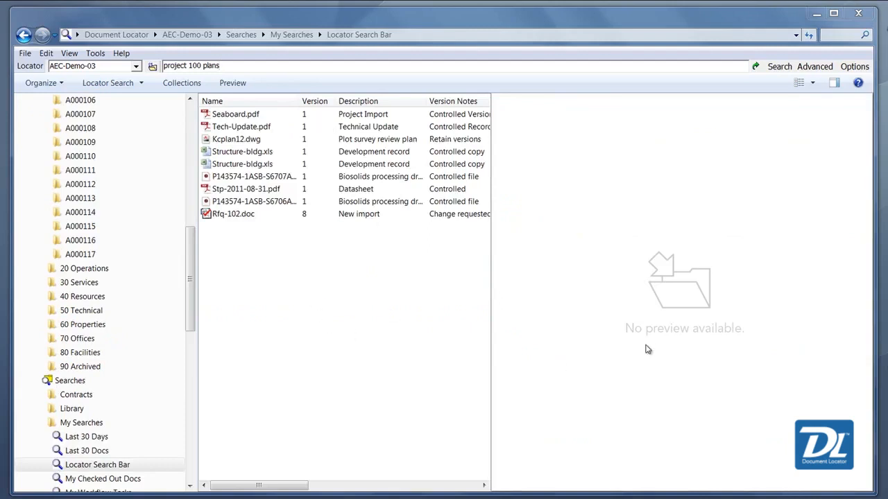
{"action": "mouse_move", "coordinate": [350, 260]}
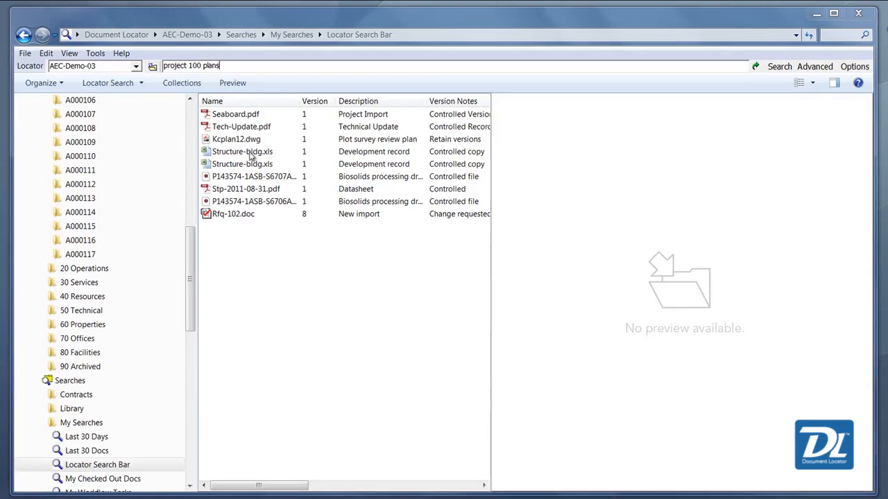
{"action": "left_click", "coordinate": [242, 151]}
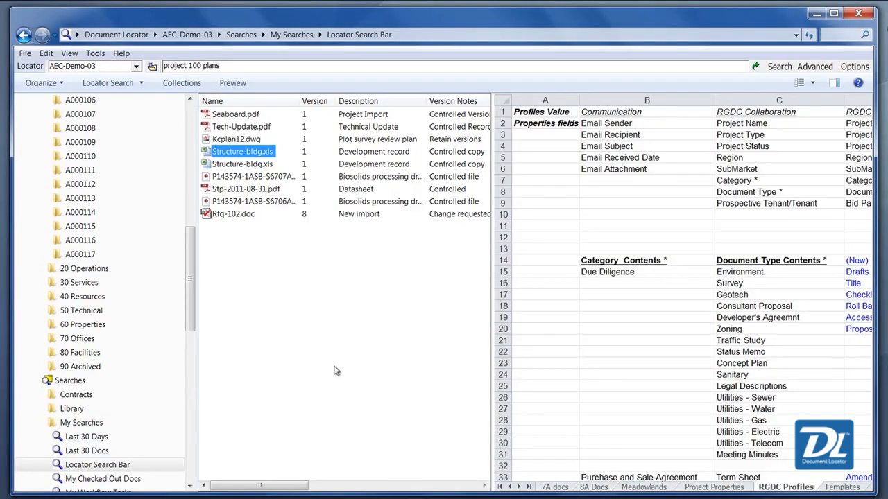
{"action": "mouse_move", "coordinate": [345, 373]}
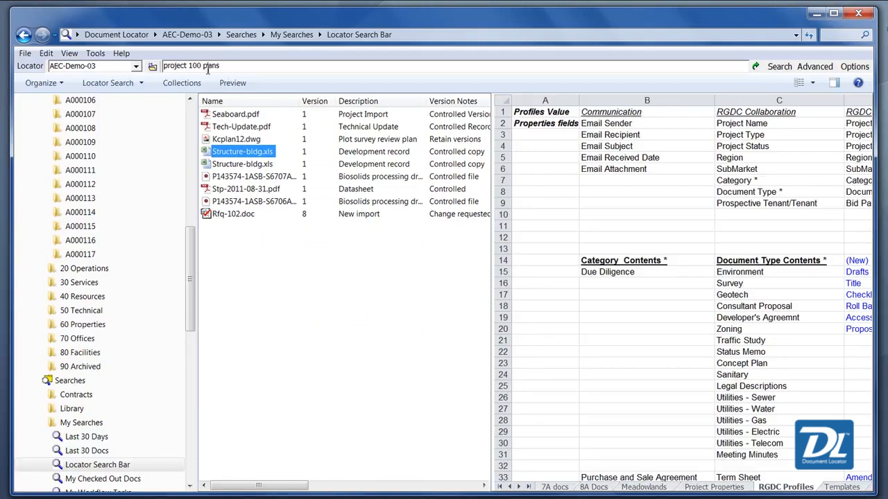
Show and then hide the Collection pane below the 'project 100 plans' results
{"action": "left_click", "coordinate": [182, 83]}
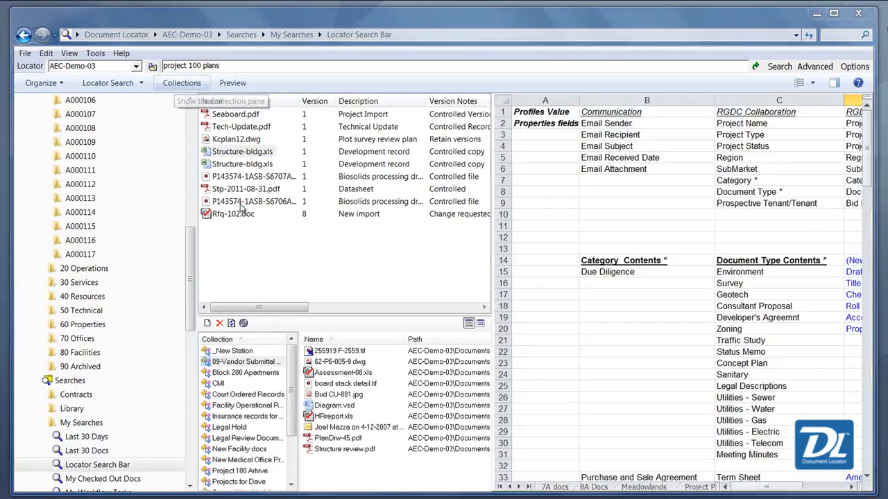
{"action": "left_click", "coordinate": [242, 151]}
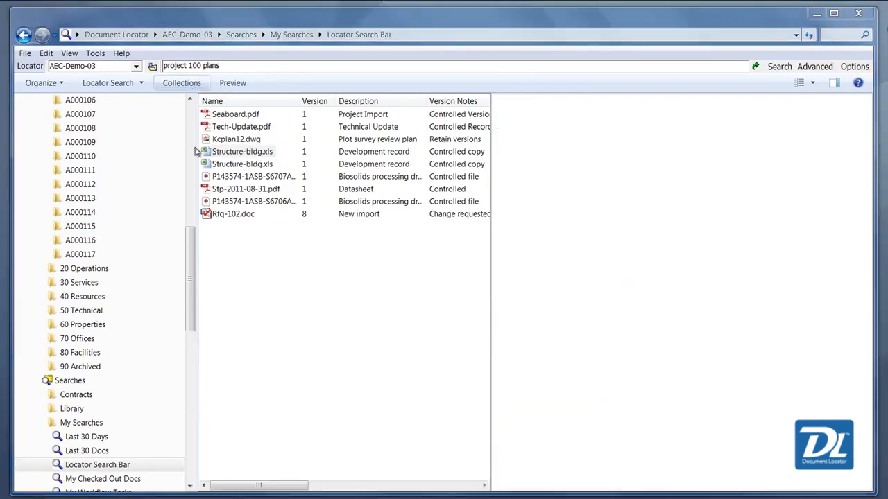
Preview the second Structure-bldg.xls, toggling the preview off and back on
{"action": "left_click", "coordinate": [242, 151]}
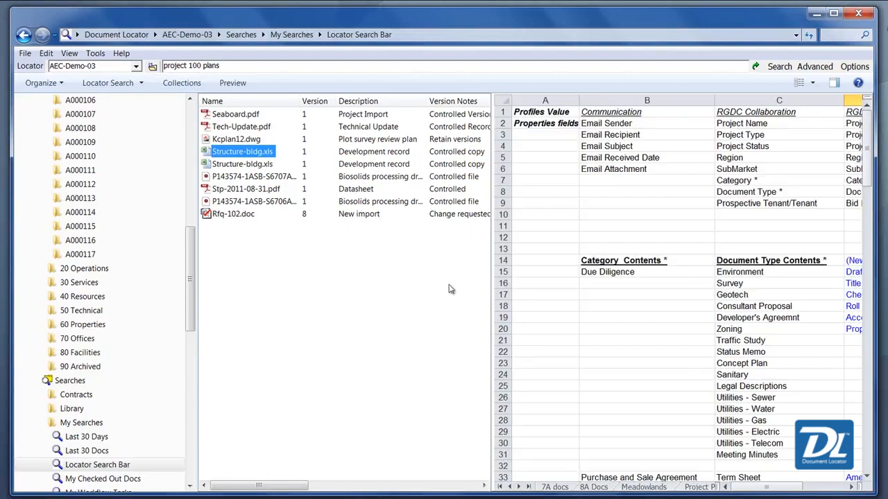
{"action": "mouse_move", "coordinate": [488, 292]}
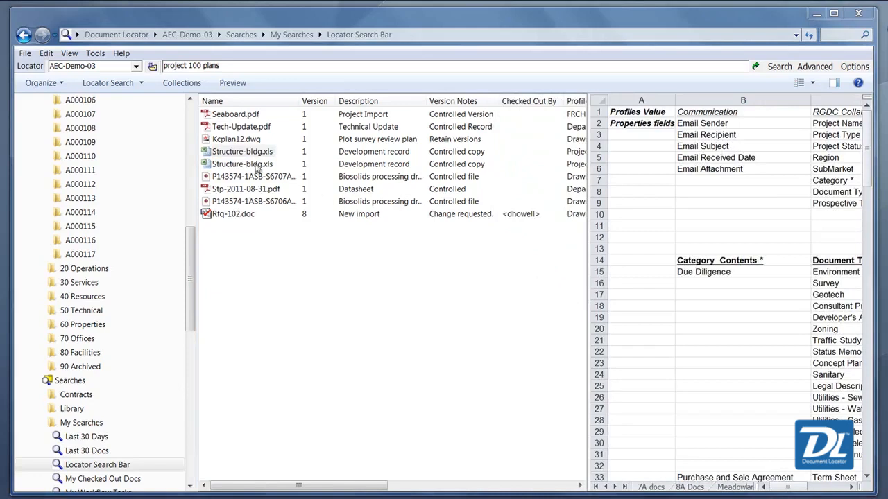
{"action": "left_click", "coordinate": [243, 164]}
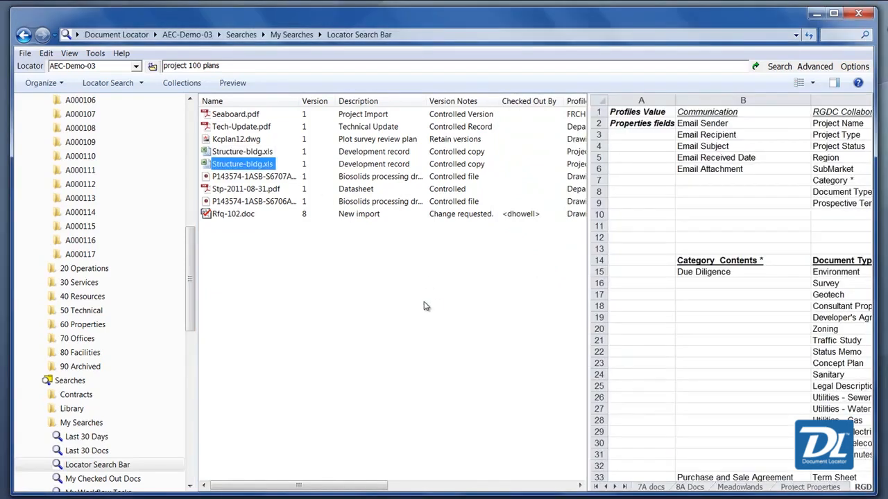
{"action": "left_click", "coordinate": [233, 82]}
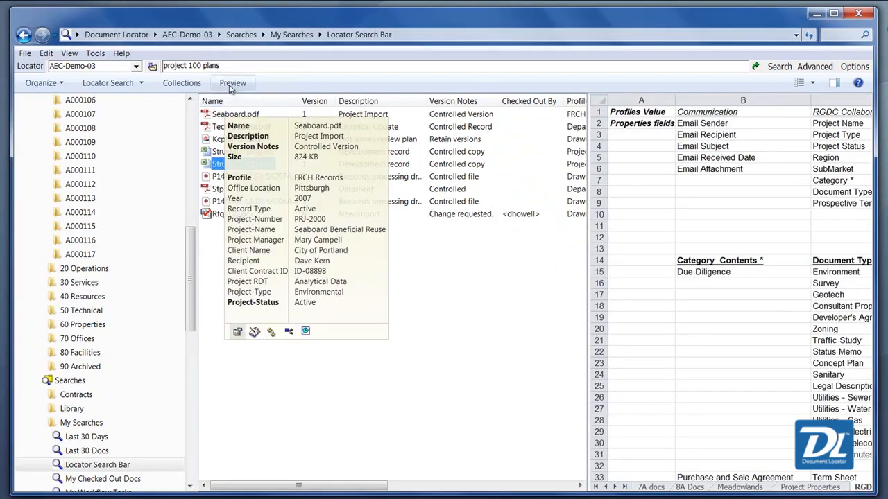
{"action": "left_click", "coordinate": [233, 82]}
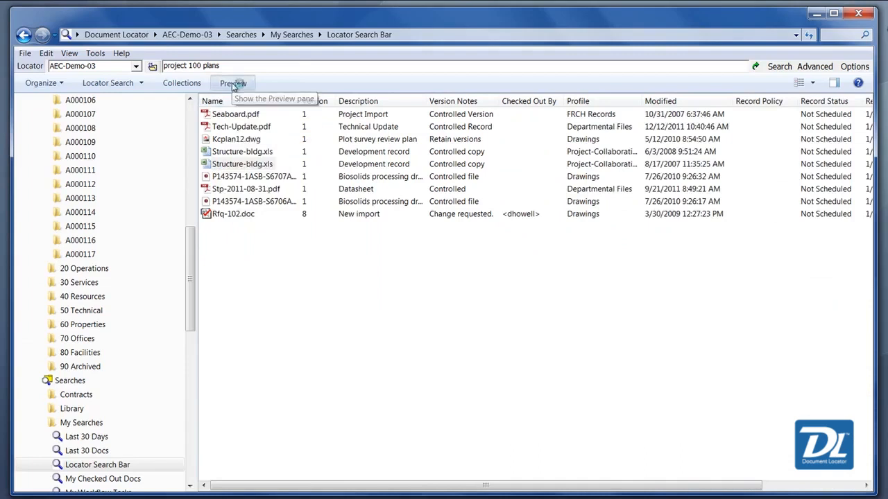
{"action": "left_click", "coordinate": [232, 82]}
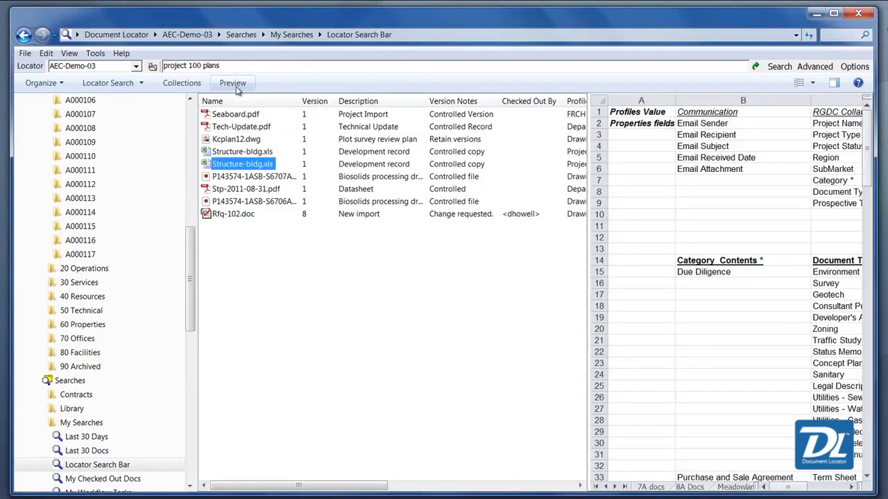